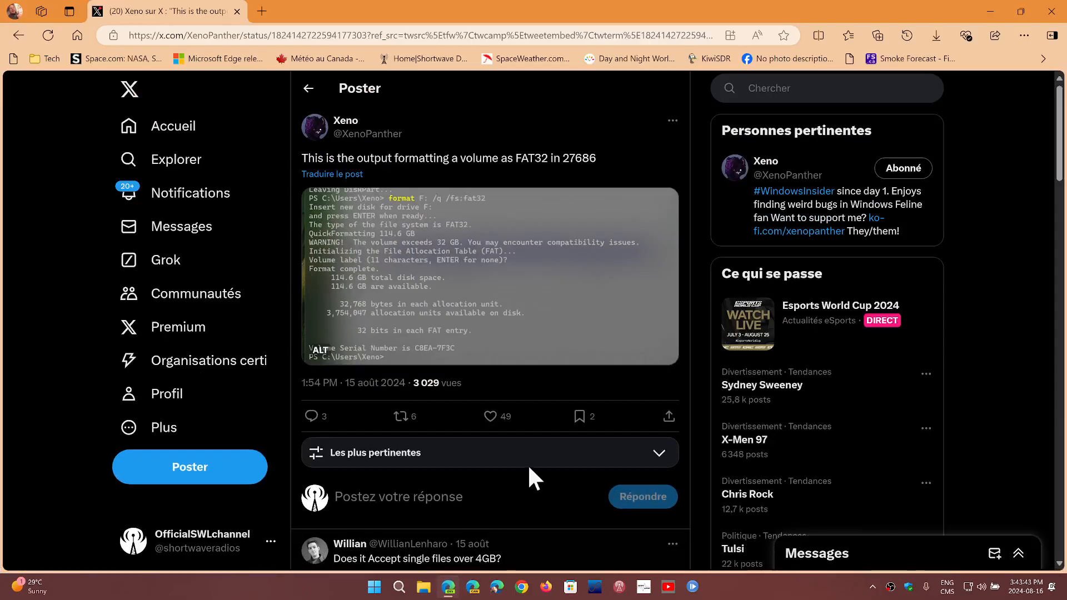
mouse_move(544, 292)
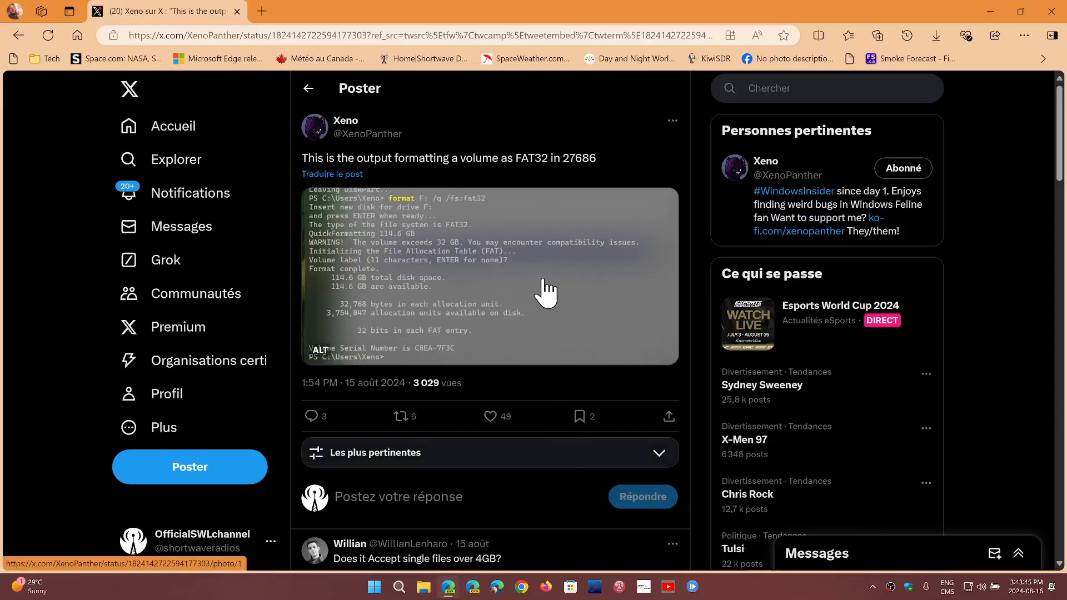
View the FAT32 format screenshot of the 114.6 GB volume full size, then close the browser.
click(490, 275)
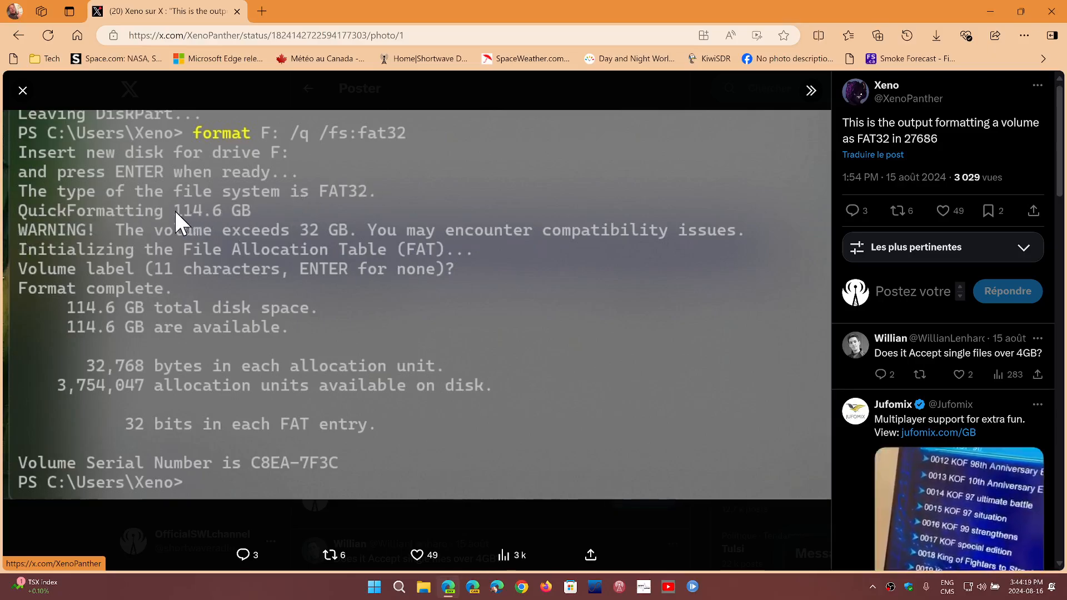
mouse_move(300, 214)
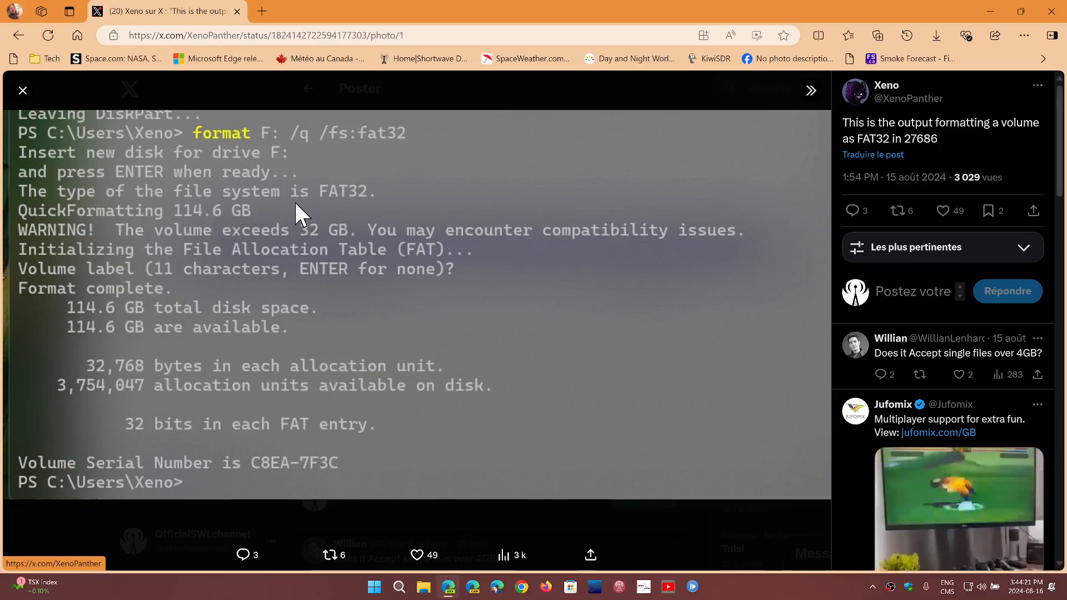
mouse_move(255, 234)
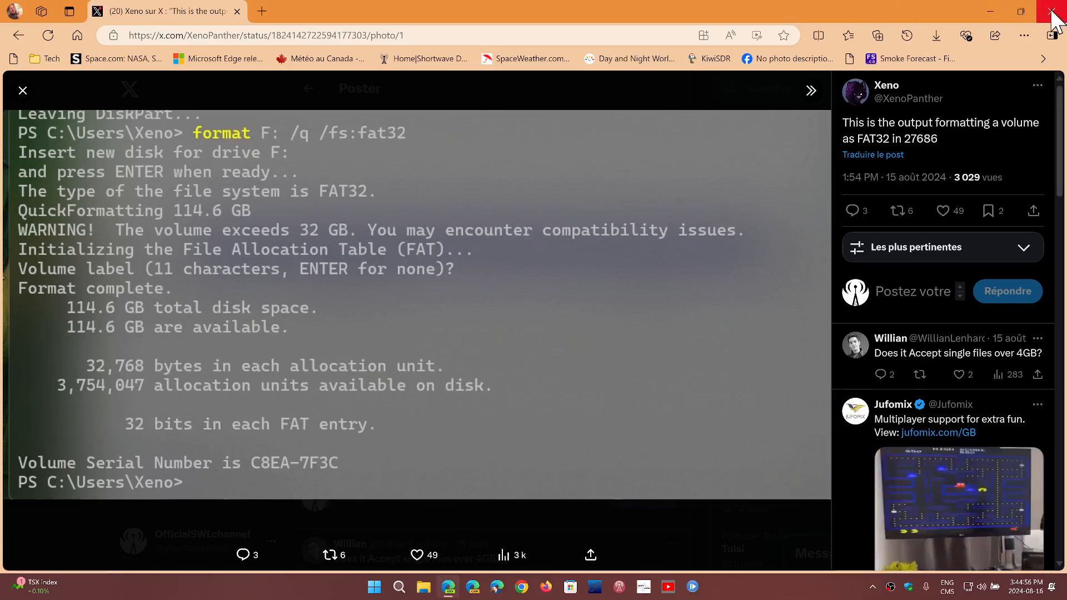
click(1051, 12)
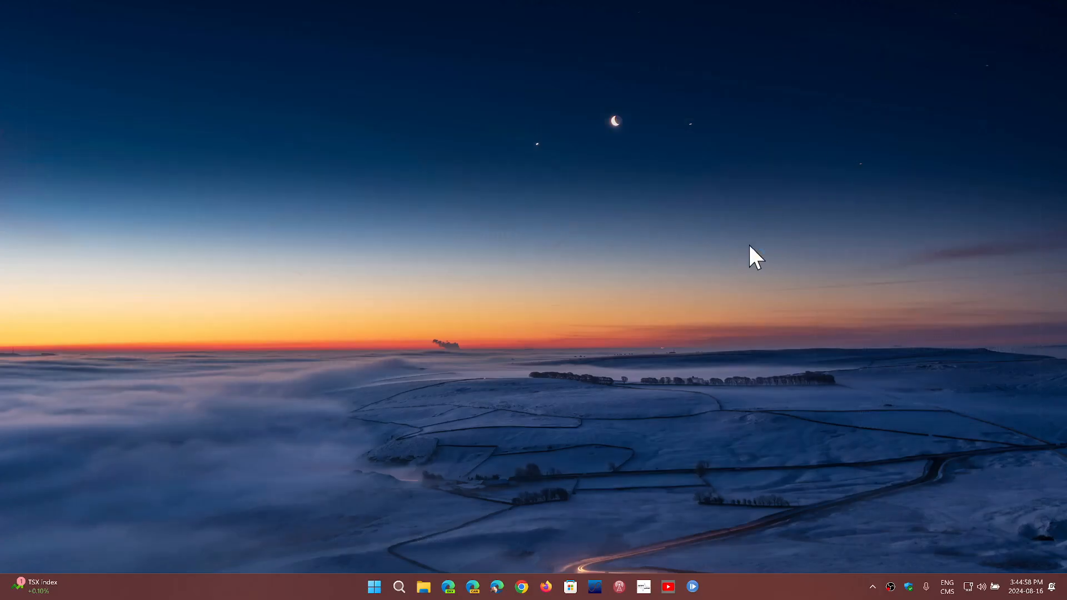